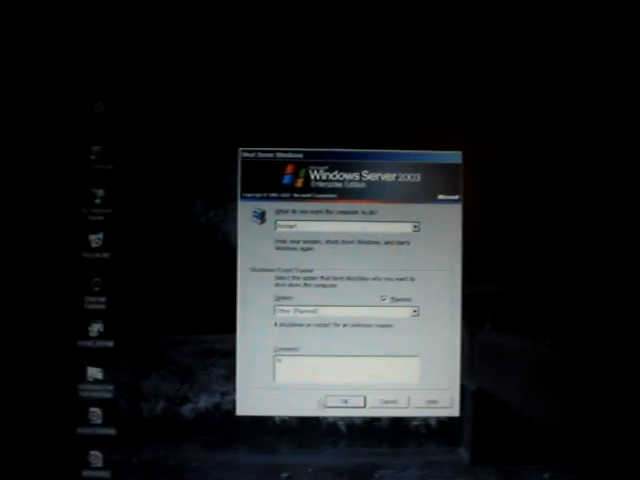
- Confirm the restart with the Other (Planned) shutdown reason
left_click(344, 400)
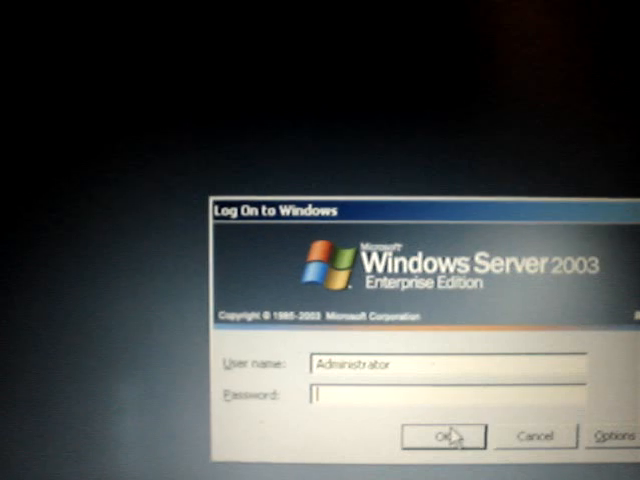
- Enter the Administrator password and submit the log-on
type("••")
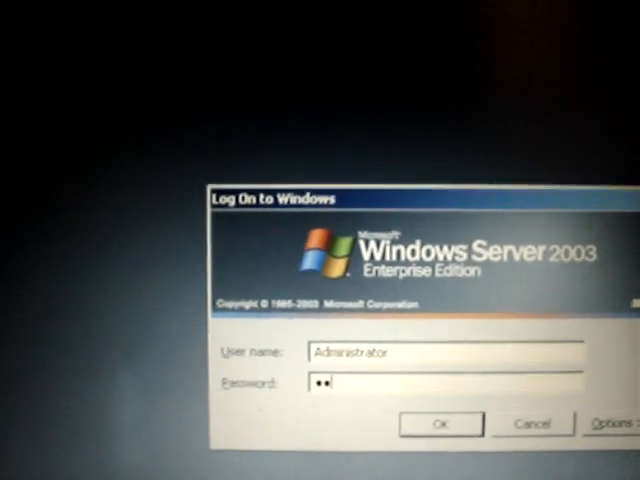
left_click(439, 424)
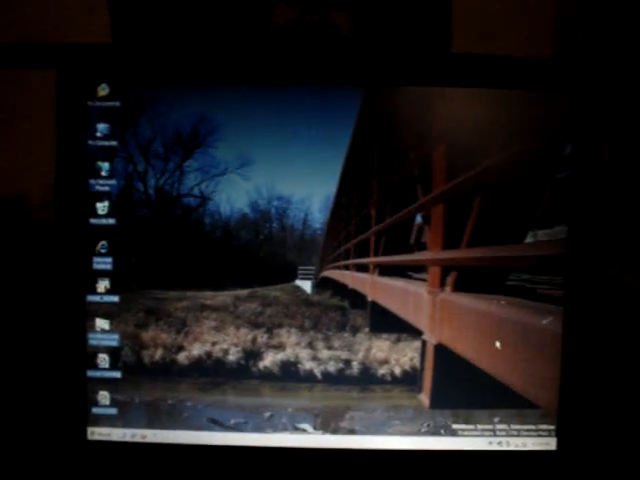